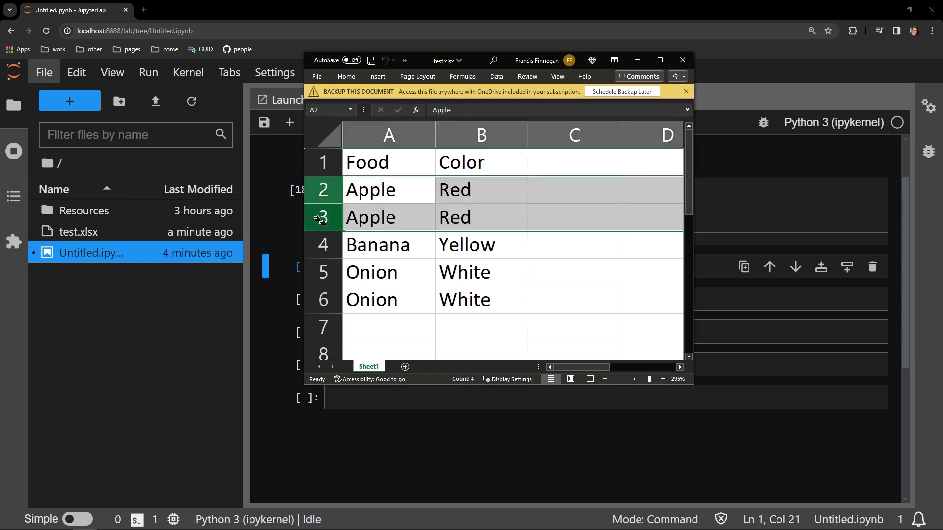
Select the duplicate Onion rows, close Excel, and edit the empty cell below wb.save
click(388, 272)
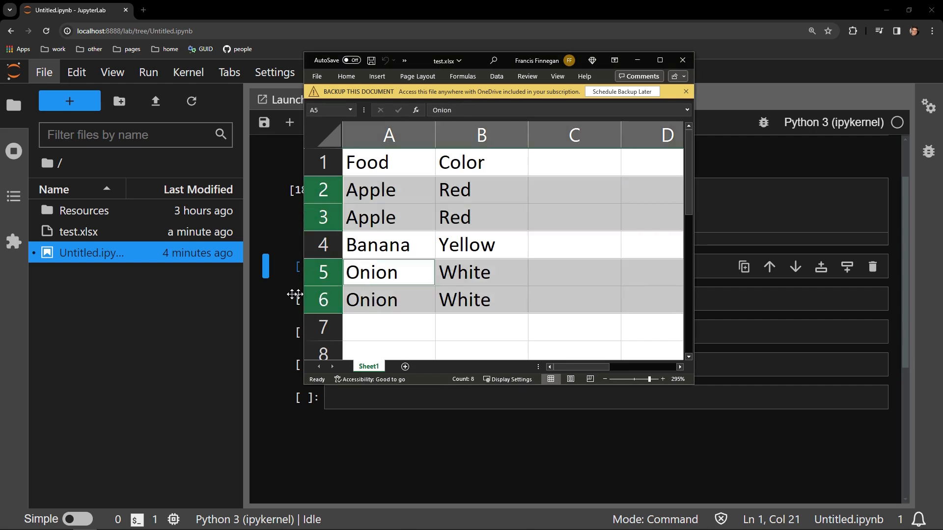
mouse_move(275, 305)
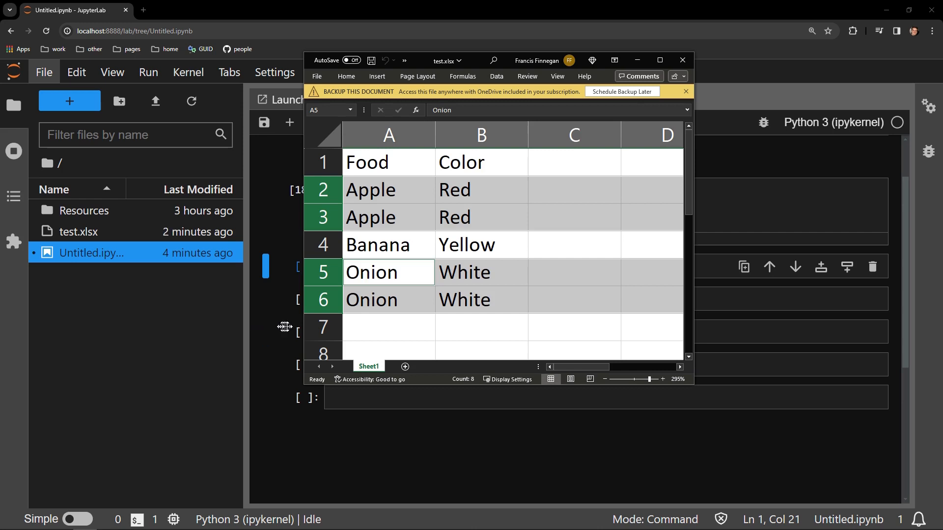
mouse_move(576, 214)
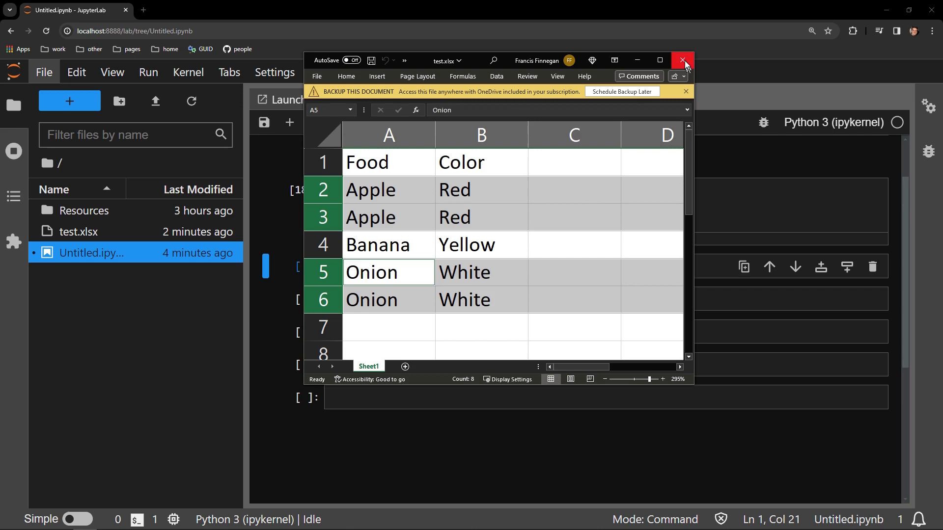
click(683, 64)
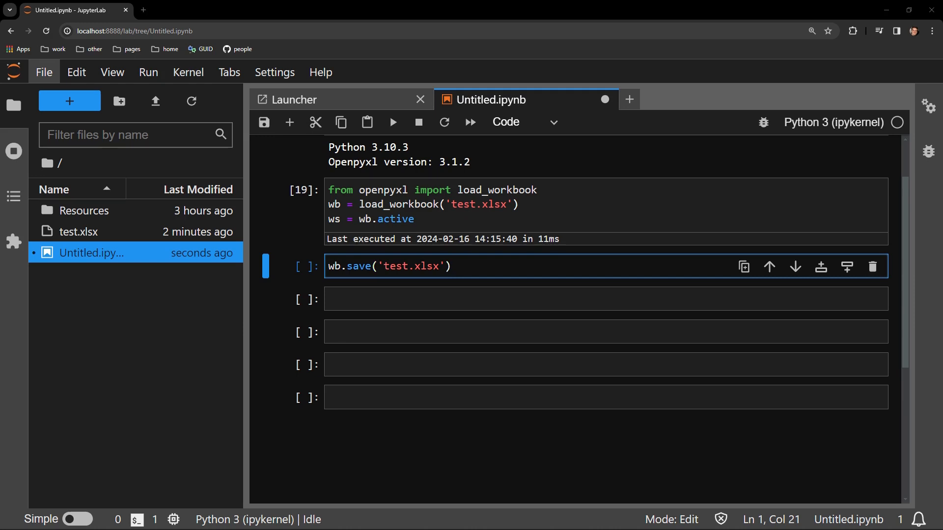
click(541, 299)
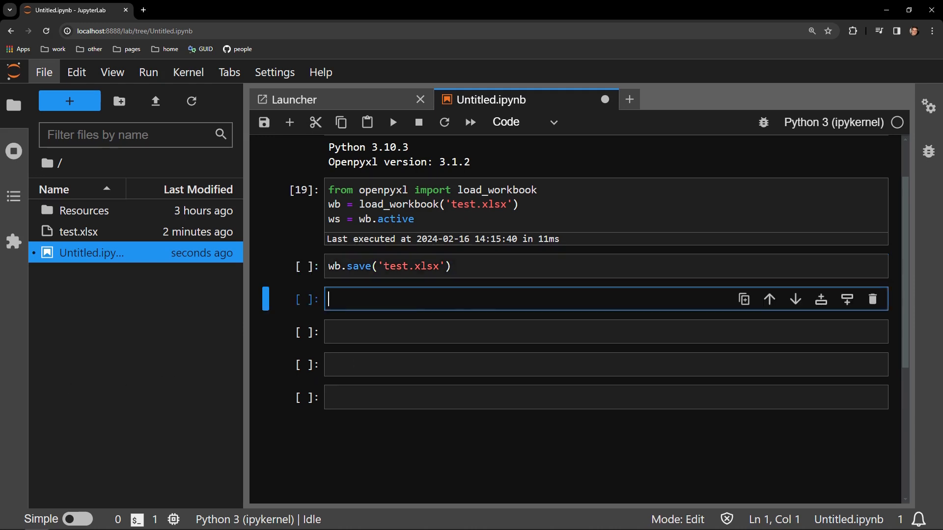
Write and run a unique_rows = set() loop over ws.iter_rows(2, values_only=True)
text(unique_rows = set())
text(for row in ws.iter_rows(2, values_only = True):)
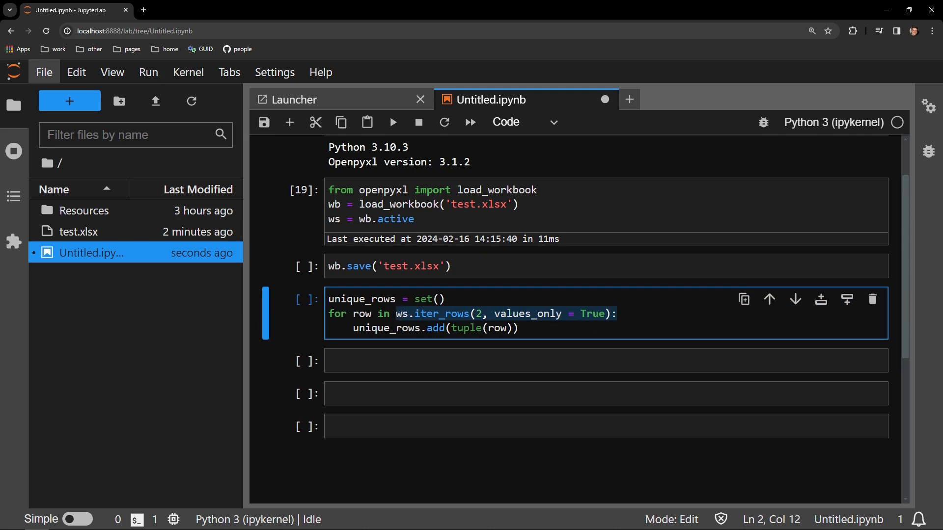
mouse_move(466, 329)
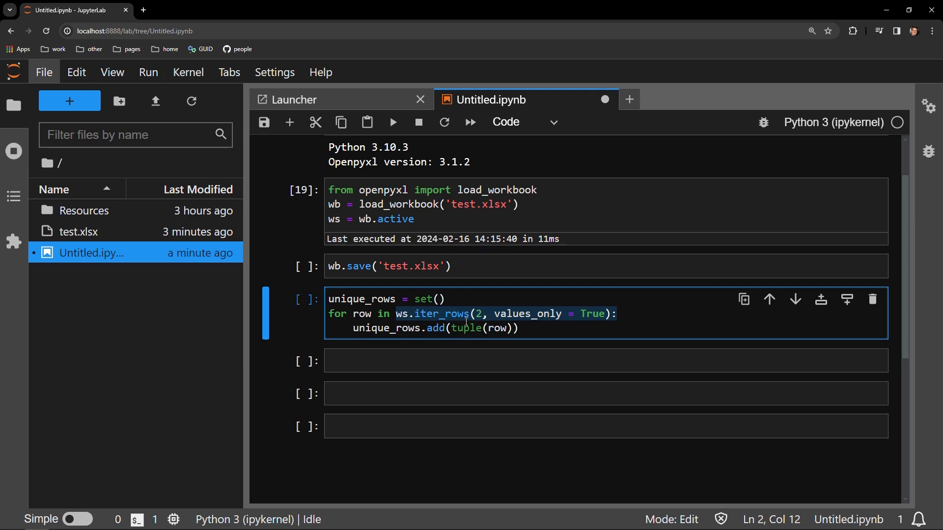
click(518, 328)
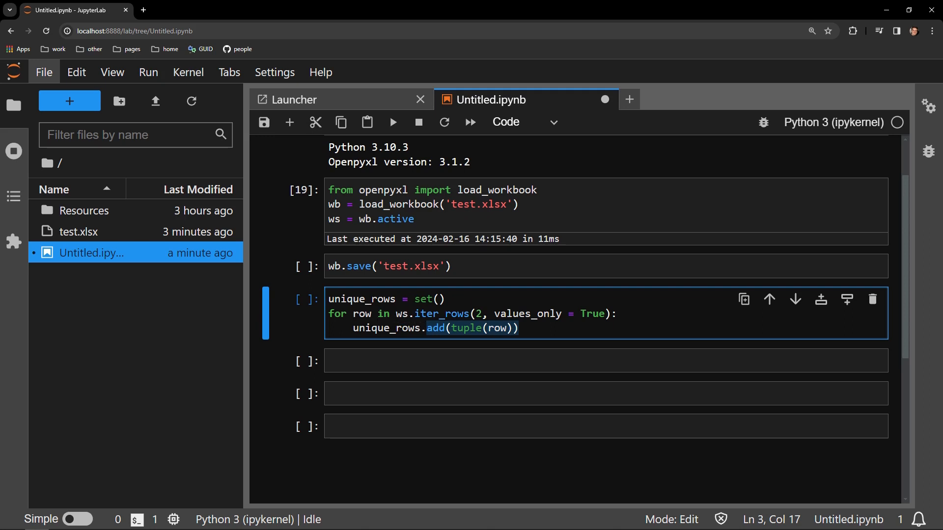
key(shift+enter)
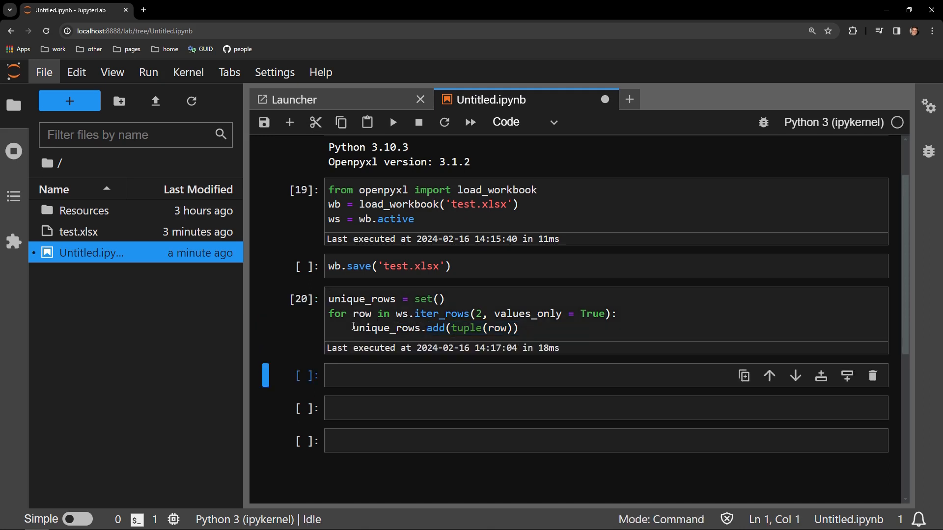
Show unique_rows as Apple/Red, Banana/Yellow, Onion/White, then type ws.delete_rows(2, ws.max_row)
text(unique_rows)
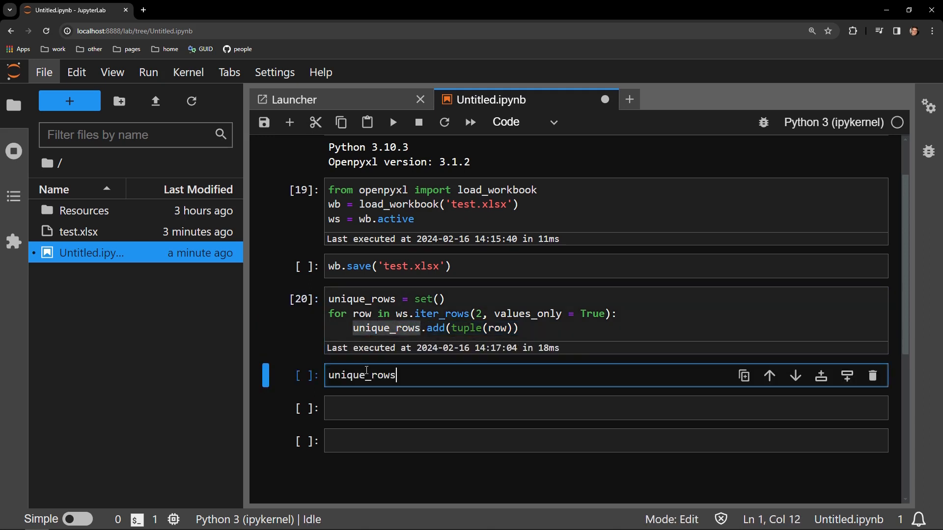
key(shift+enter)
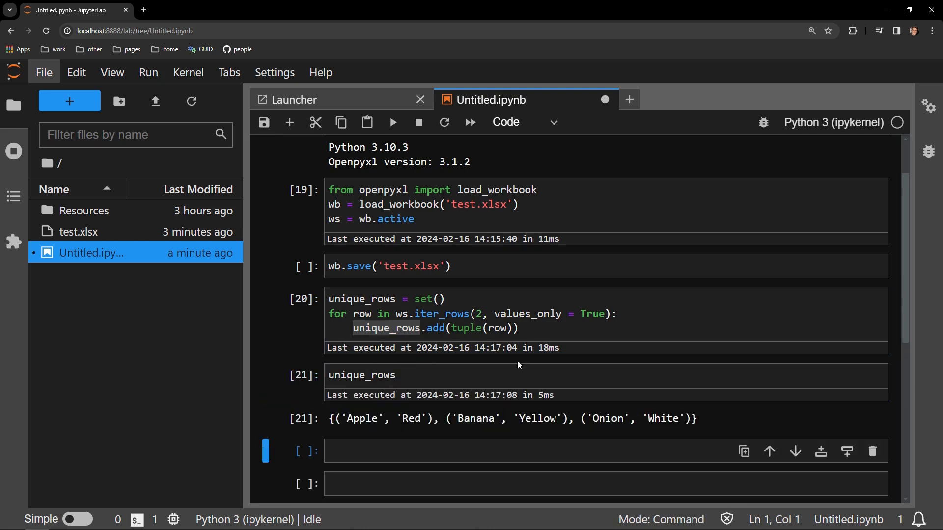
mouse_move(9, 348)
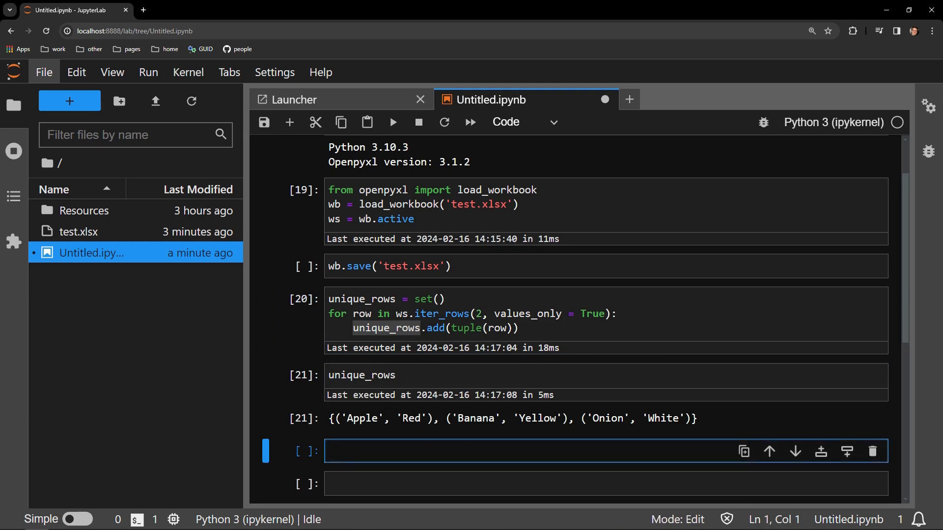
text(ws.delete_rows(2, ws.max_row))
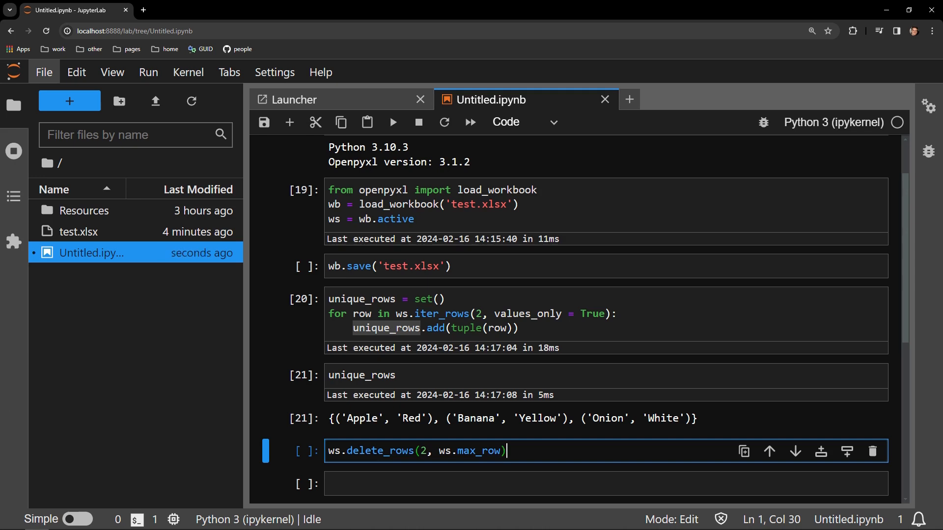
Run ws.delete_rows(2, ws.max_row) to clear the sheet's data rows
key(shift+enter)
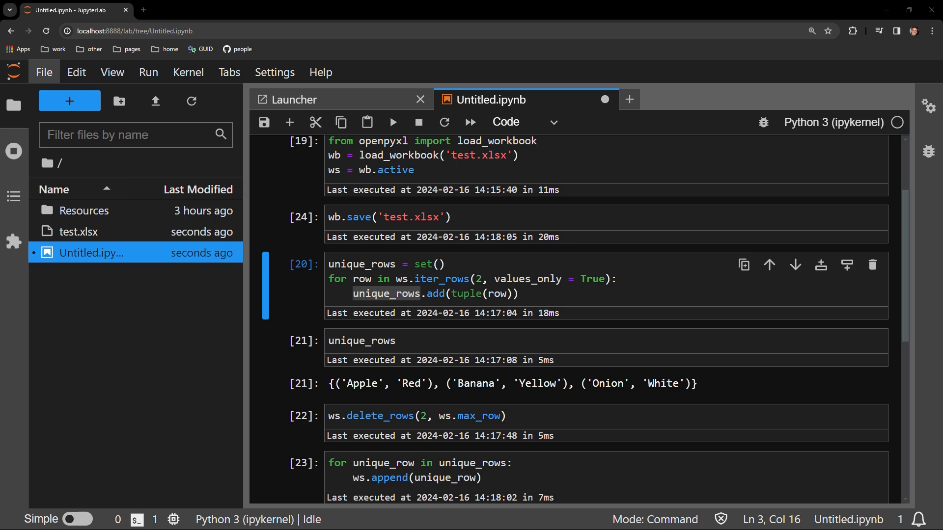
Reopen test.xlsx, verify rows Banana/Yellow, Apple/Red and Onion/White, and close Excel
double_click(78, 231)
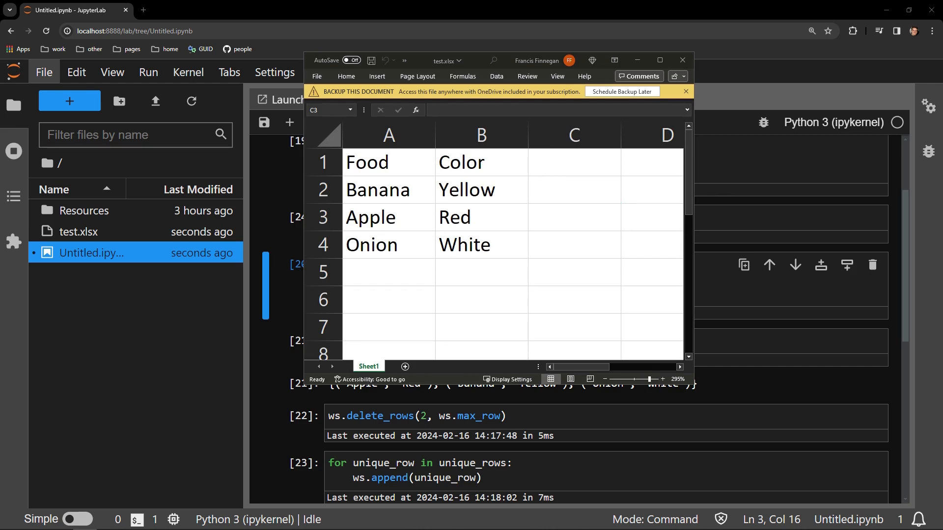
click(572, 217)
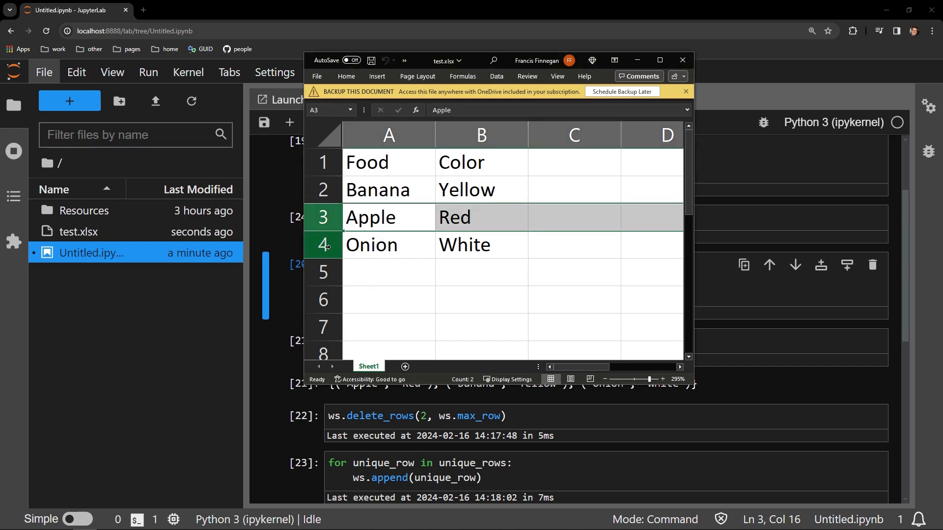
click(388, 244)
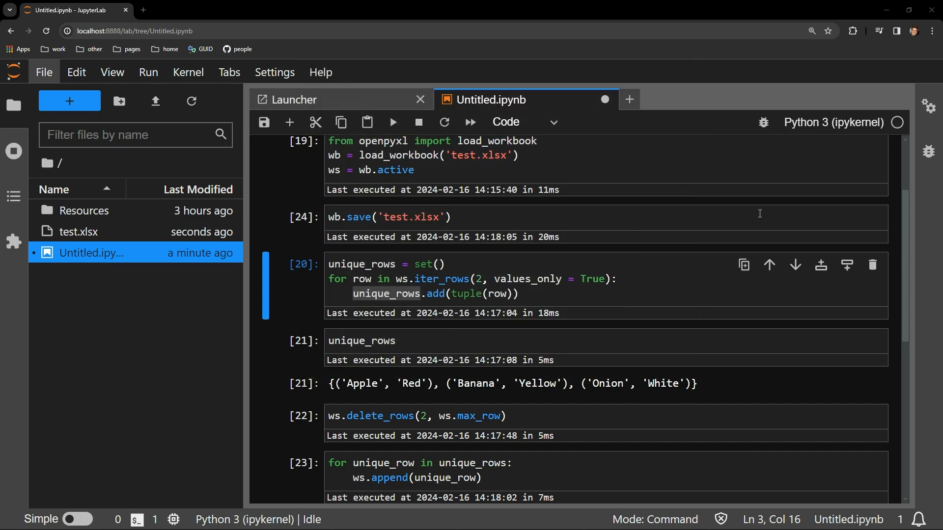
scroll(down, 3)
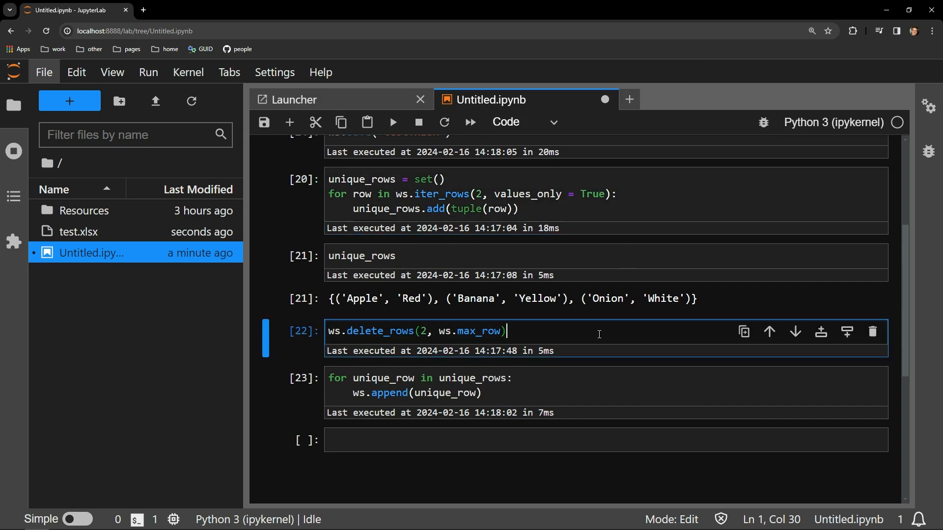
mouse_move(607, 372)
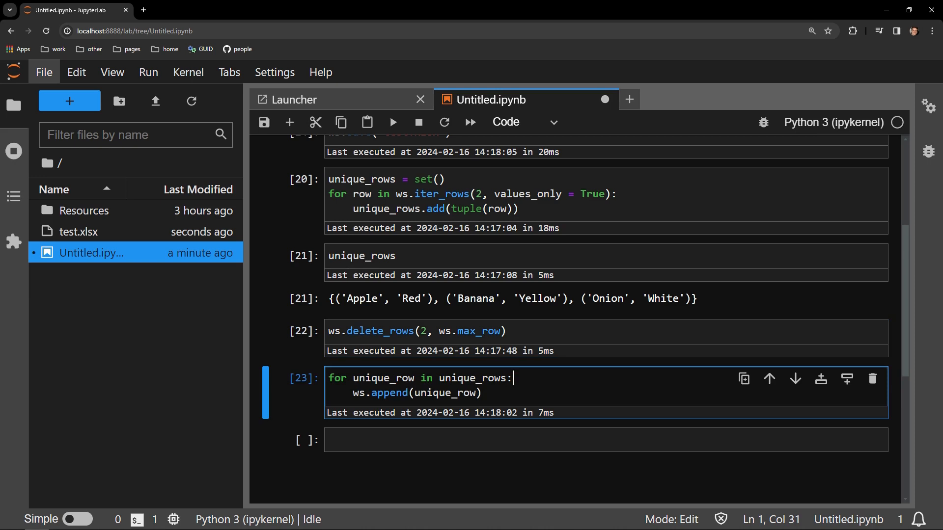
mouse_move(582, 380)
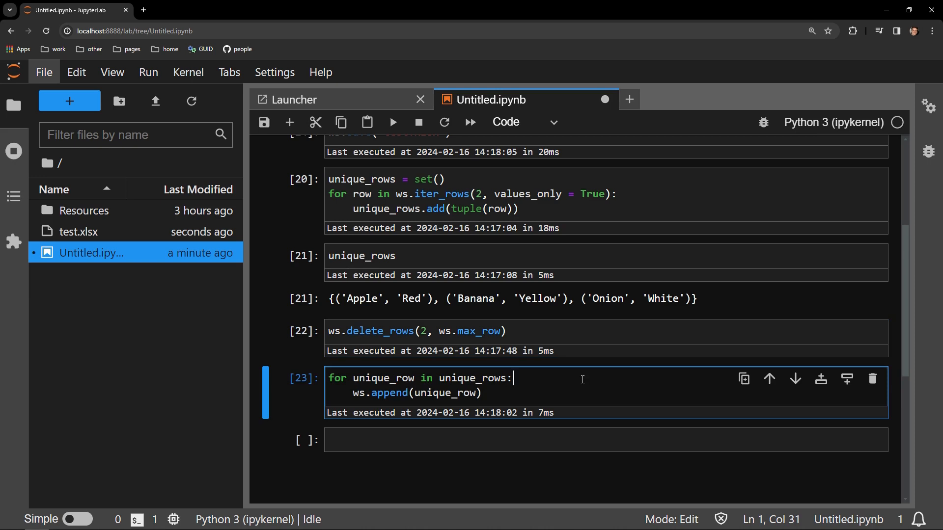